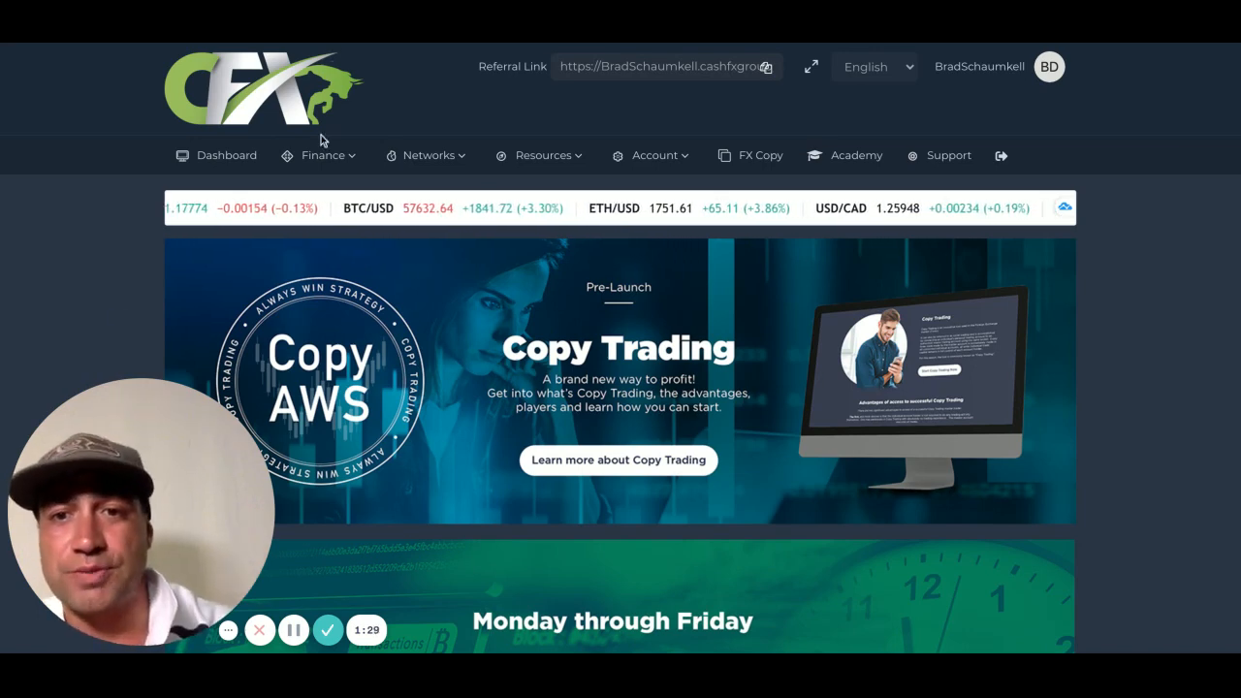
Step: Open the Balance page showing $306.60 and the weekly trading pool commission entries
left_click(323, 155)
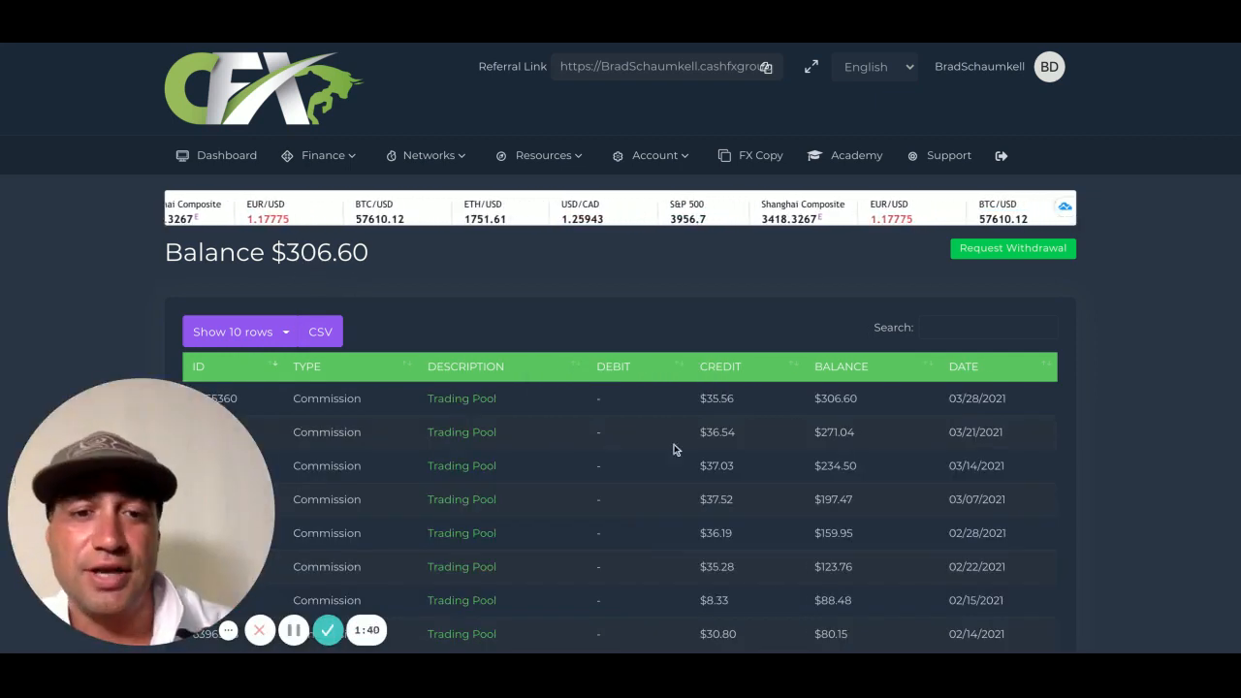
scroll("down", 3)
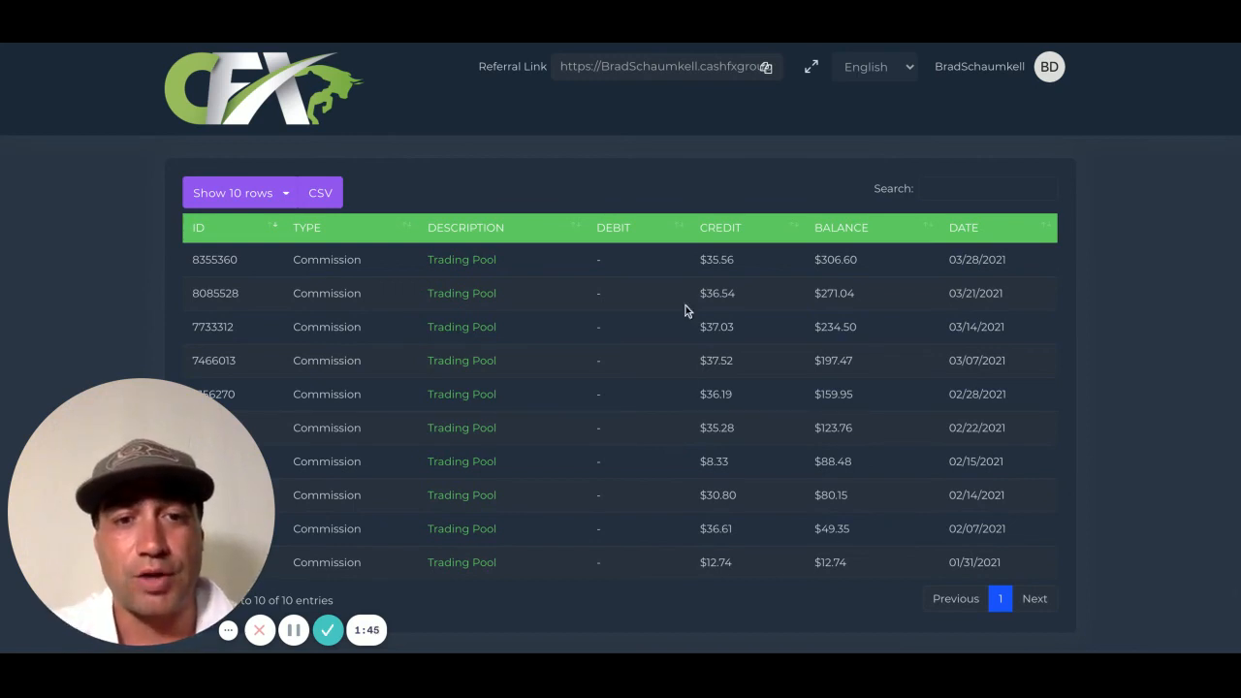
mouse_move(349, 528)
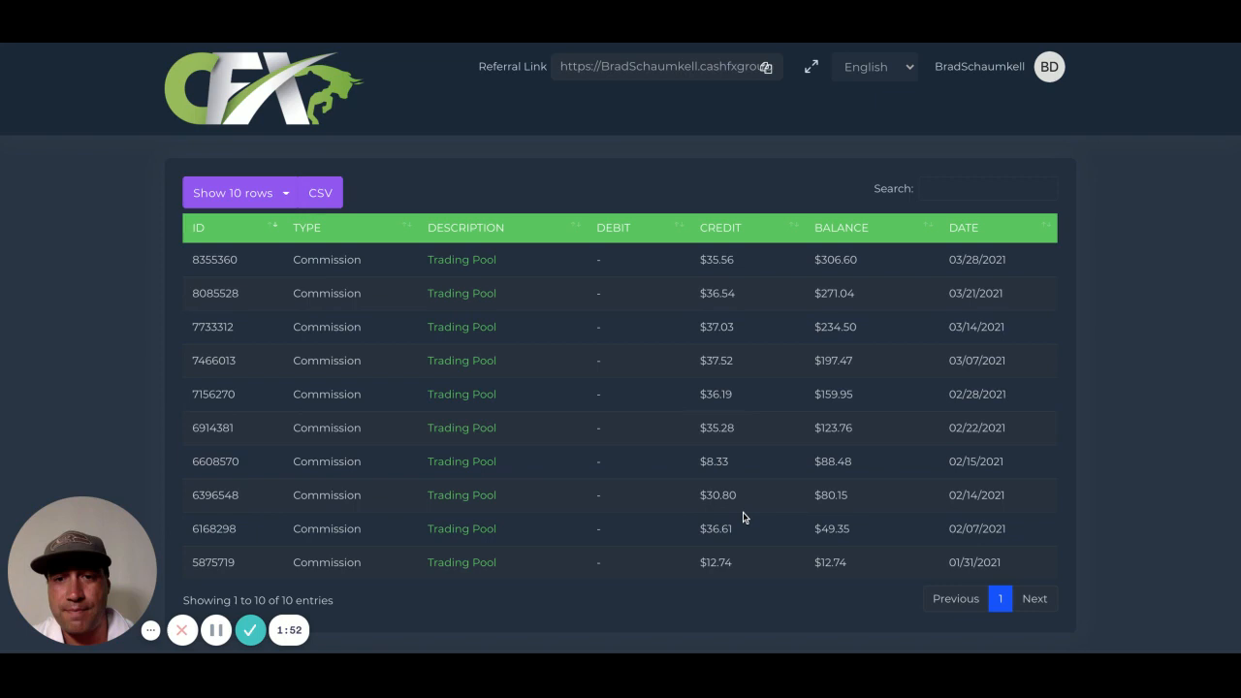
mouse_move(737, 476)
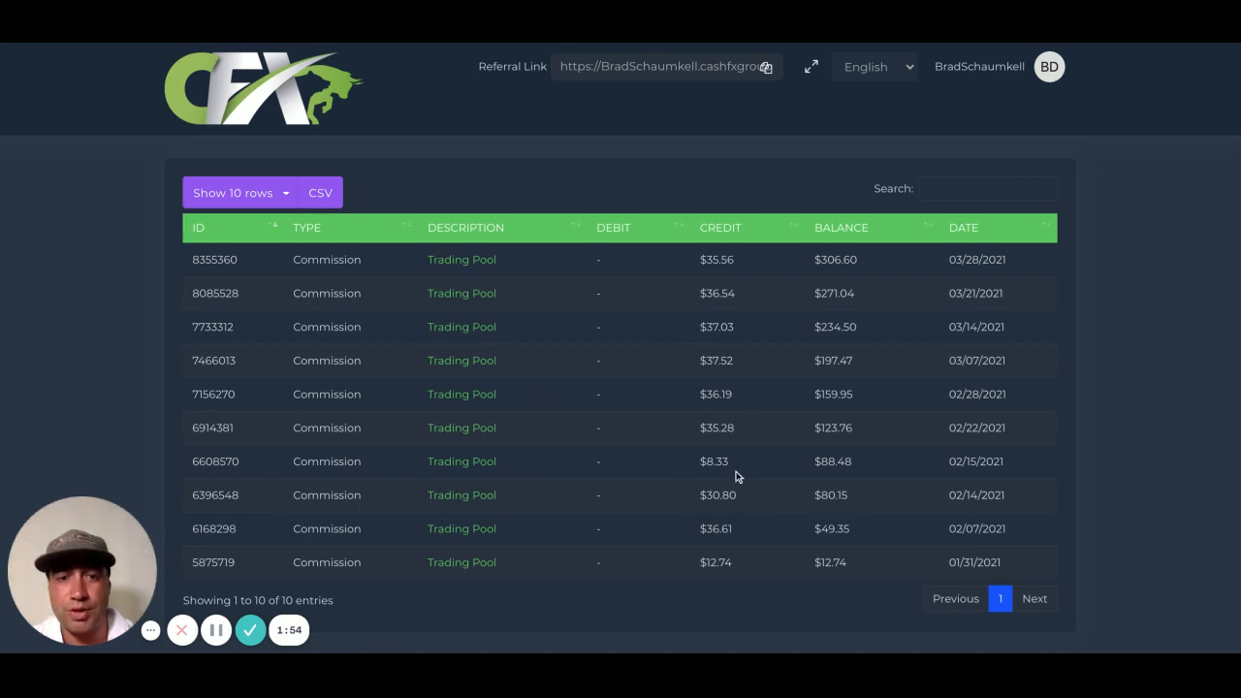
mouse_move(721, 575)
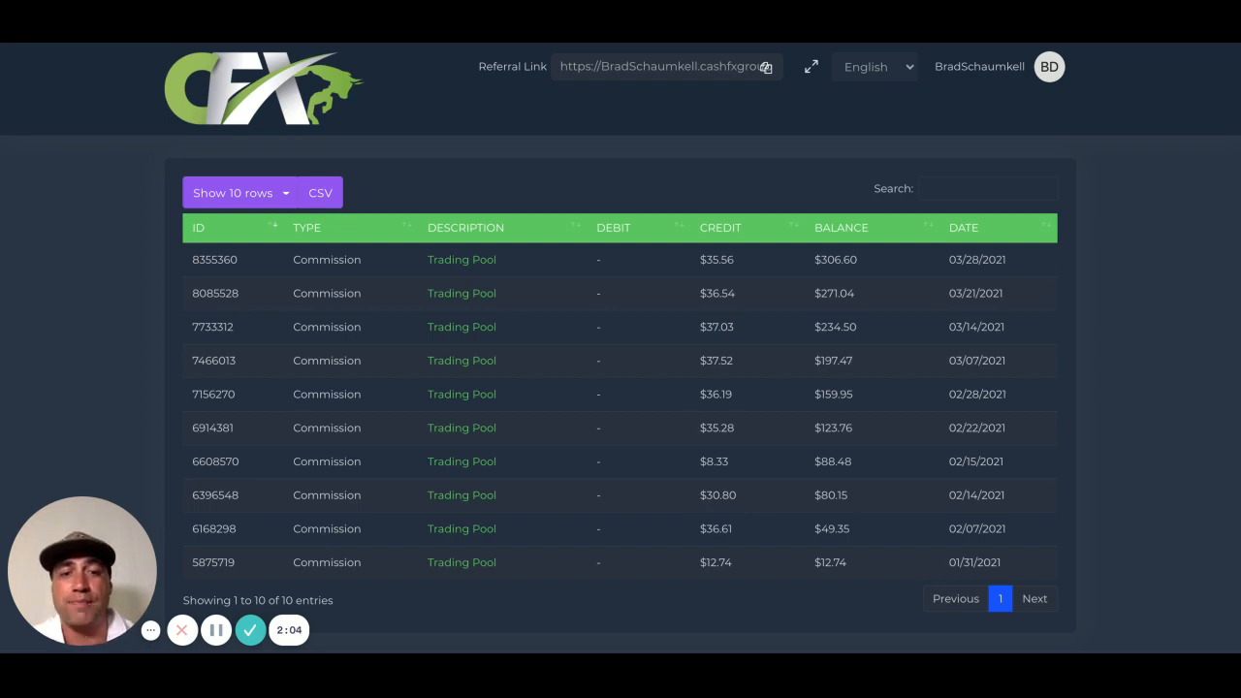
mouse_move(719, 541)
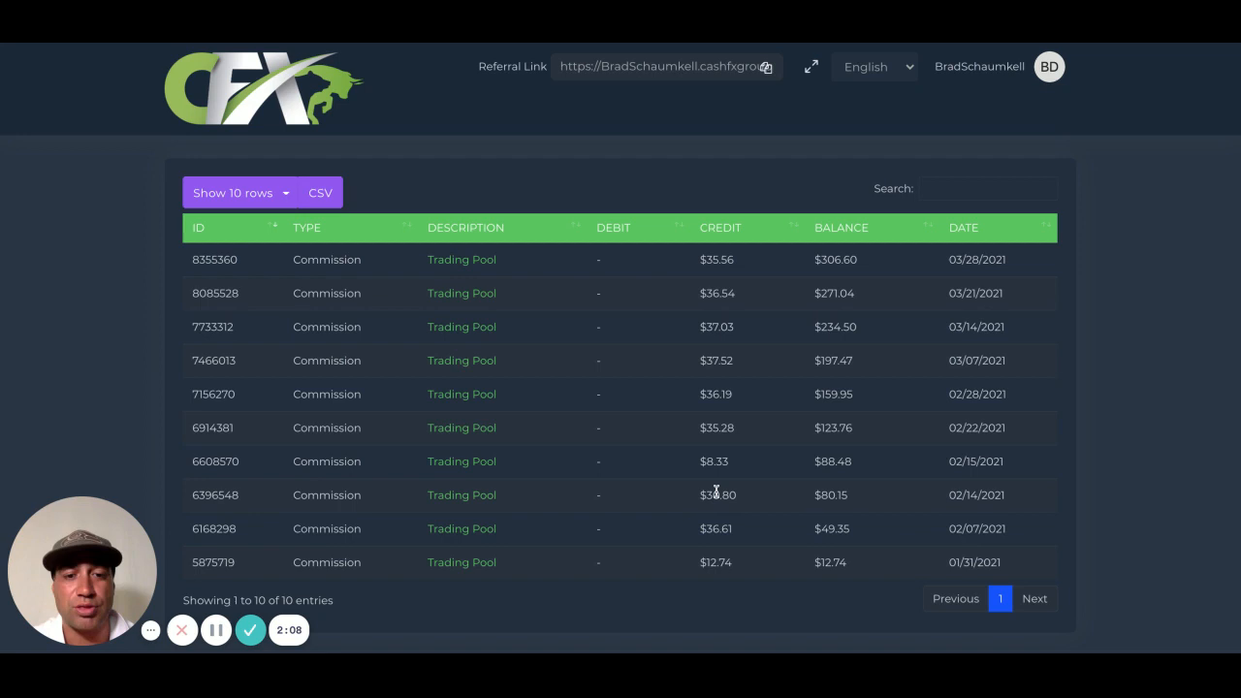
mouse_move(714, 476)
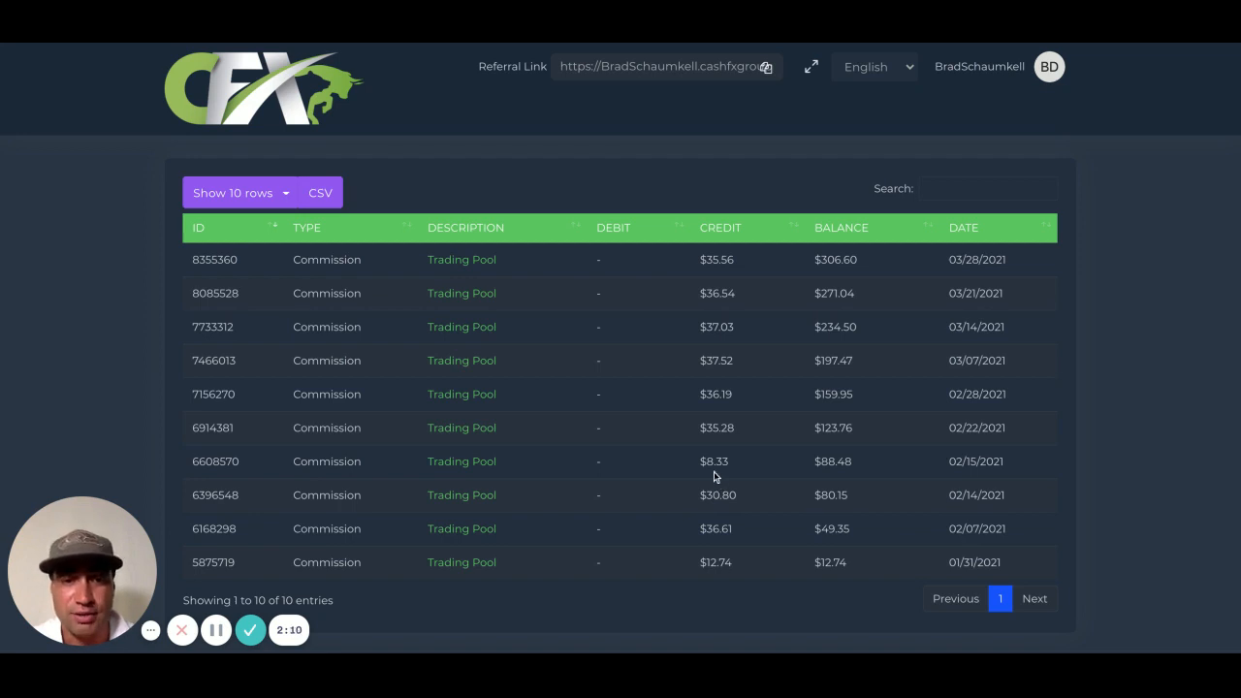
mouse_move(729, 465)
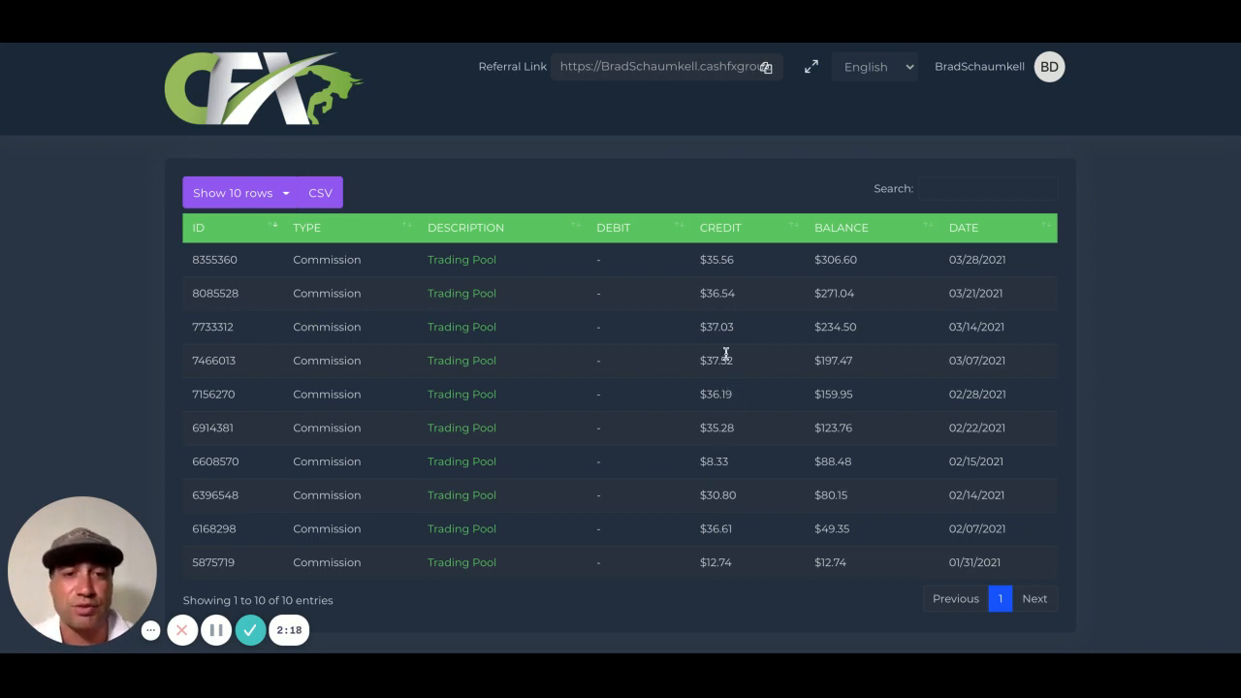
mouse_move(743, 265)
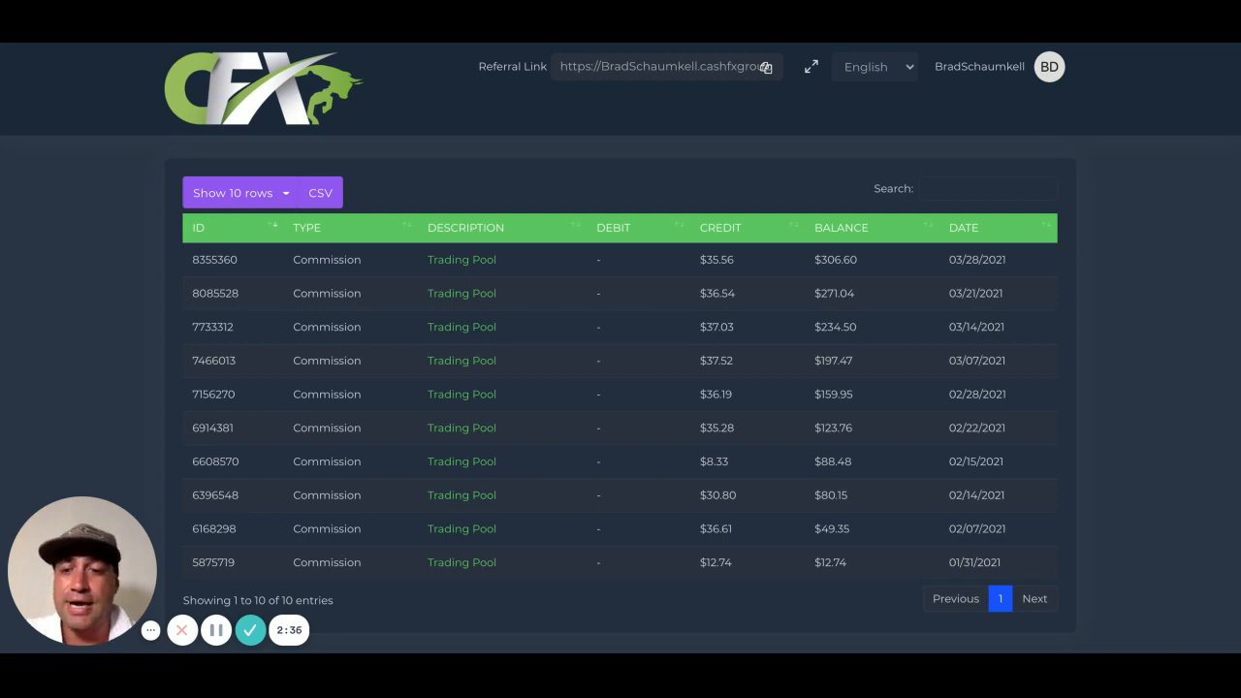
mouse_move(623, 183)
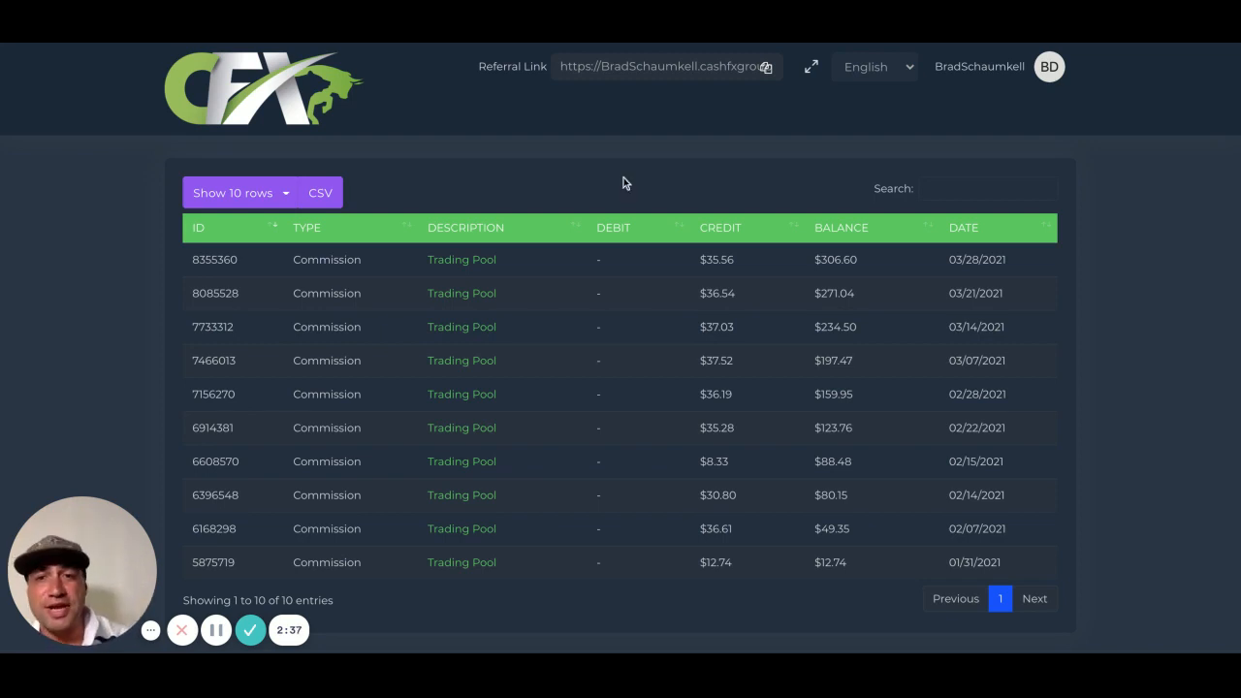
mouse_move(104, 244)
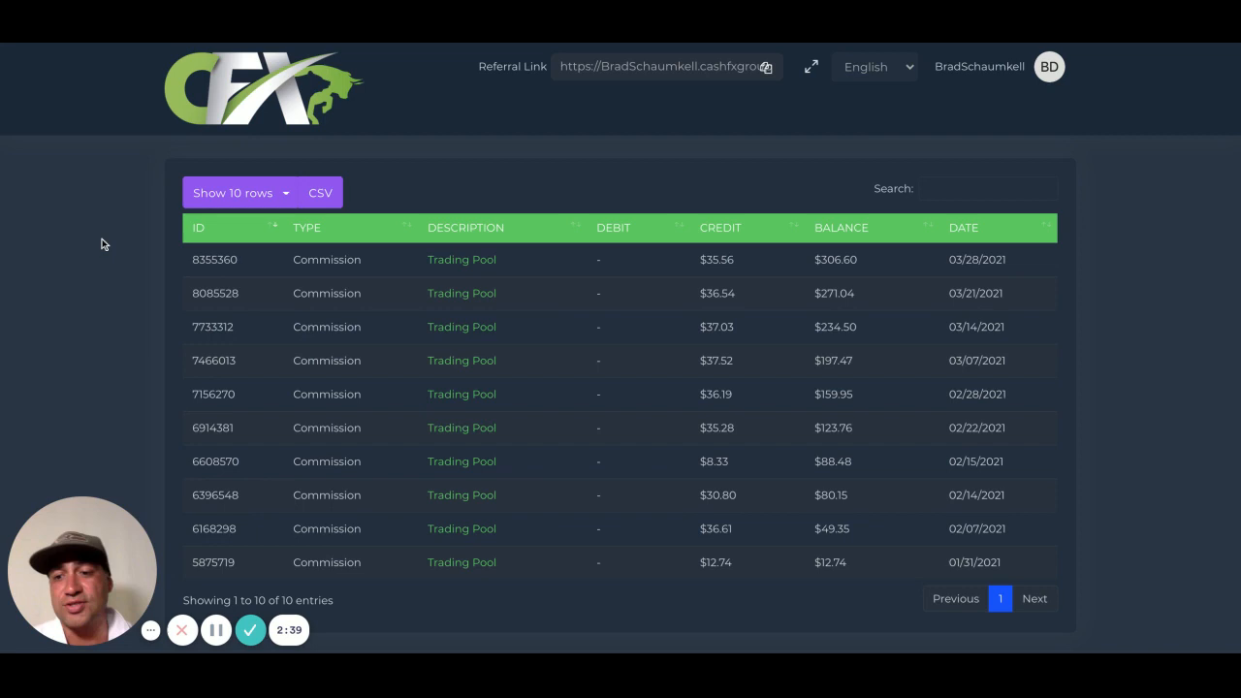